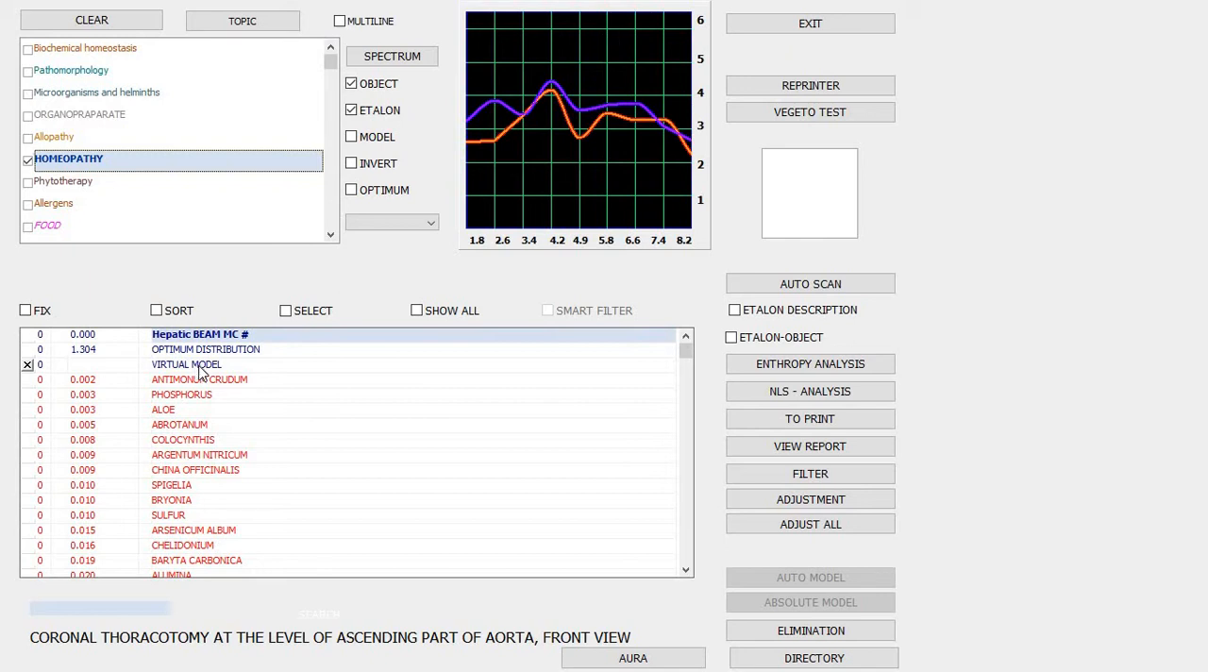
Overlay Antimonum Crudum's spectrum curve on the organ graph and mark it for the virtual model.
left_click(199, 378)
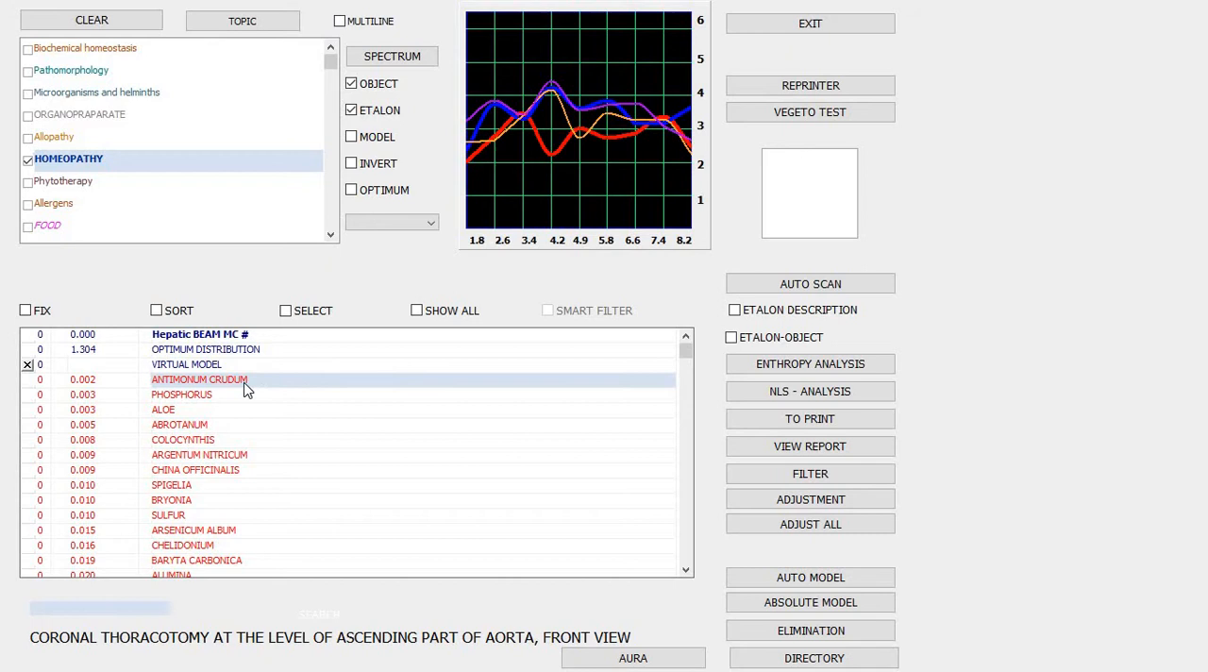
left_click(809, 602)
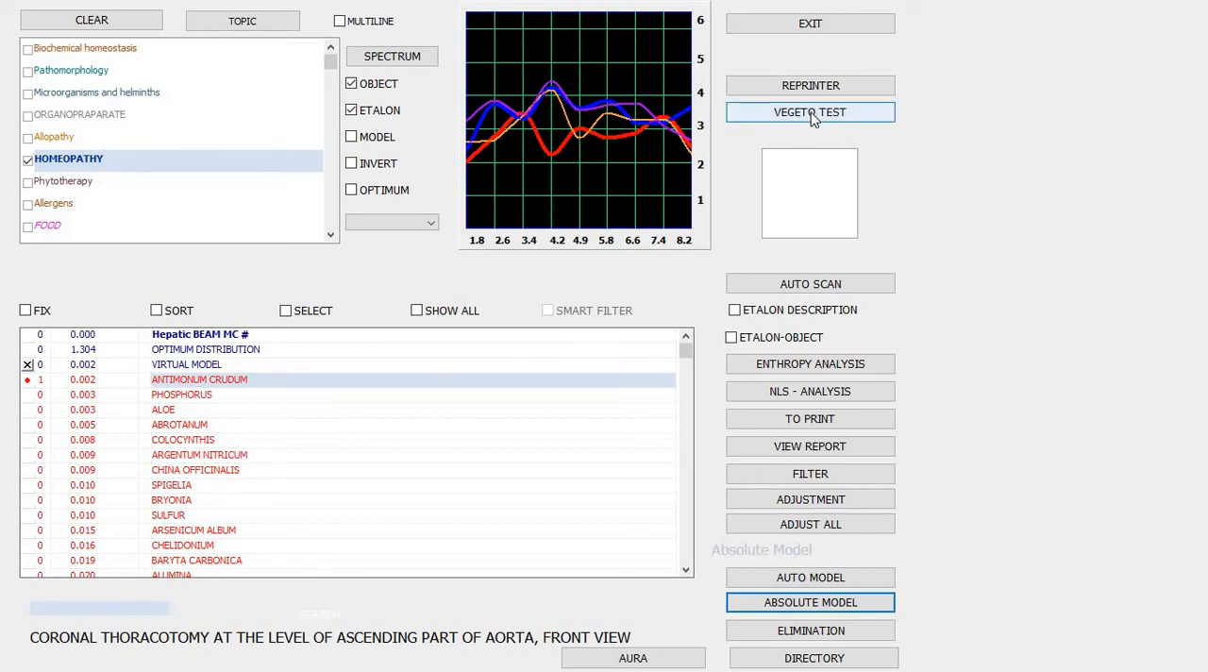
Run the Antimonum Crudum vegeto test over the thoracic section and return to analysis.
left_click(809, 112)
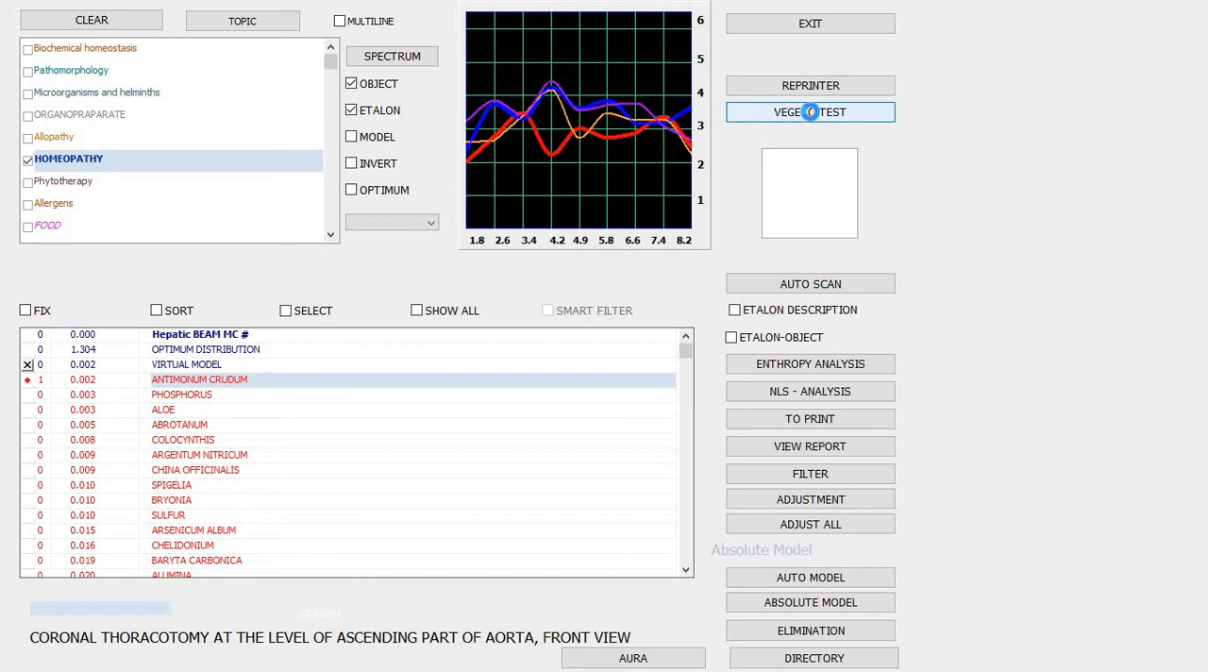
mouse_move(812, 119)
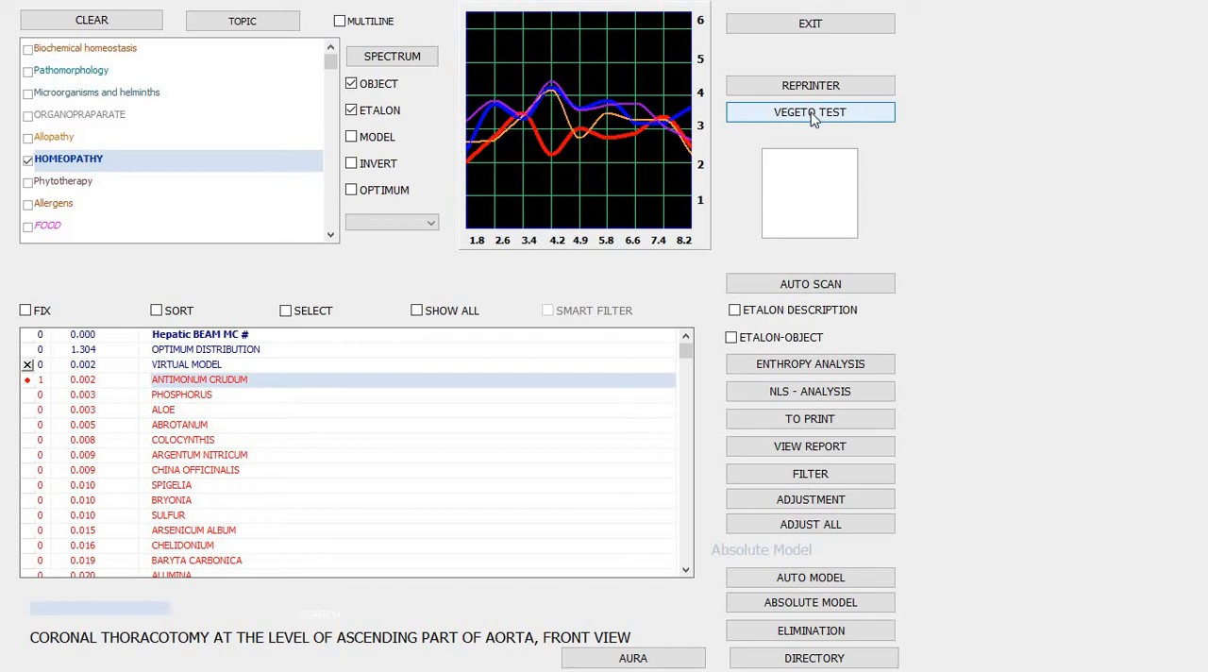
left_click(810, 112)
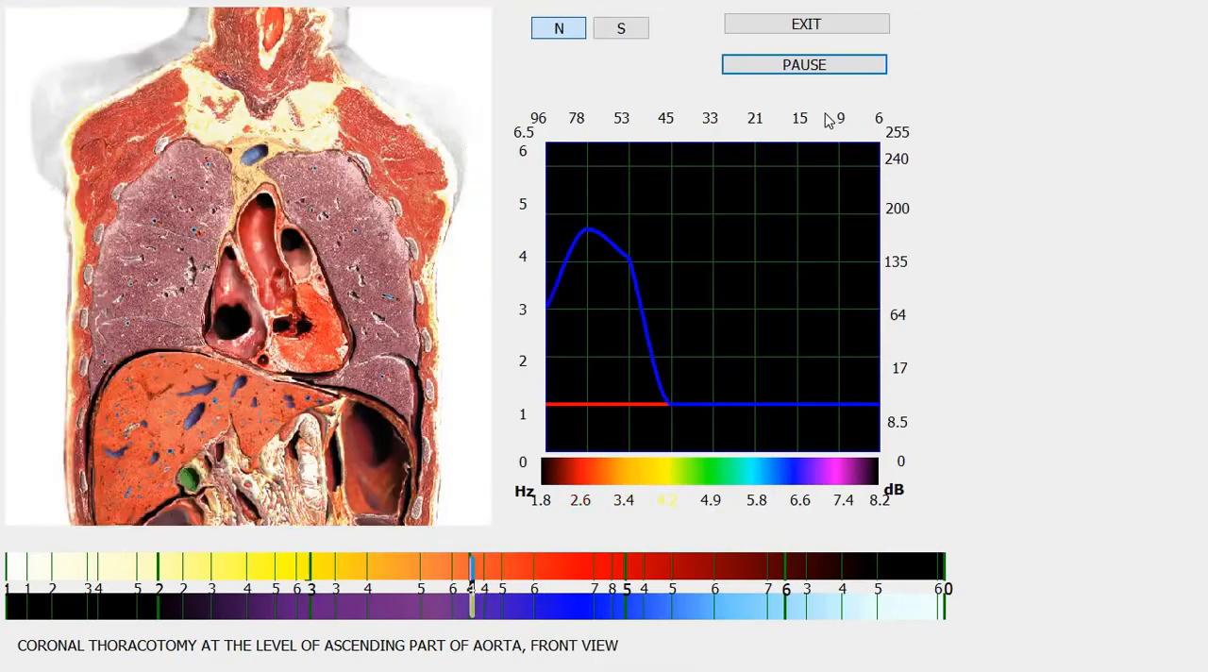
left_click(619, 27)
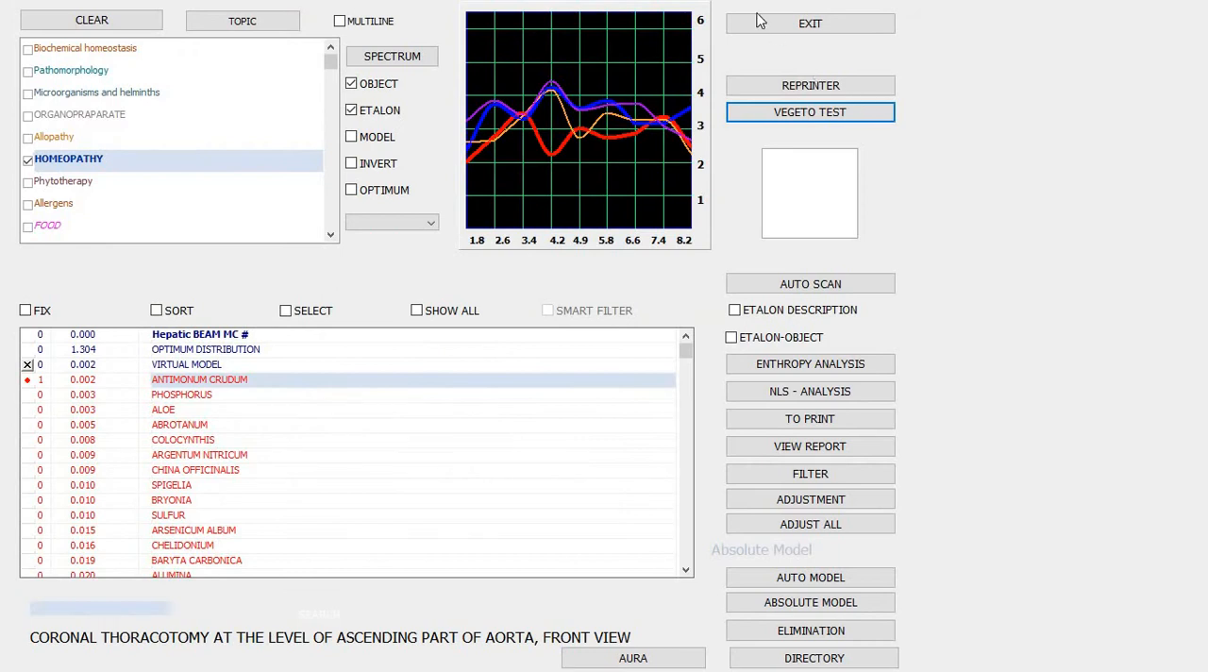
Leave the remedy list for the organ map and open Comparative Analysis.
left_click(775, 23)
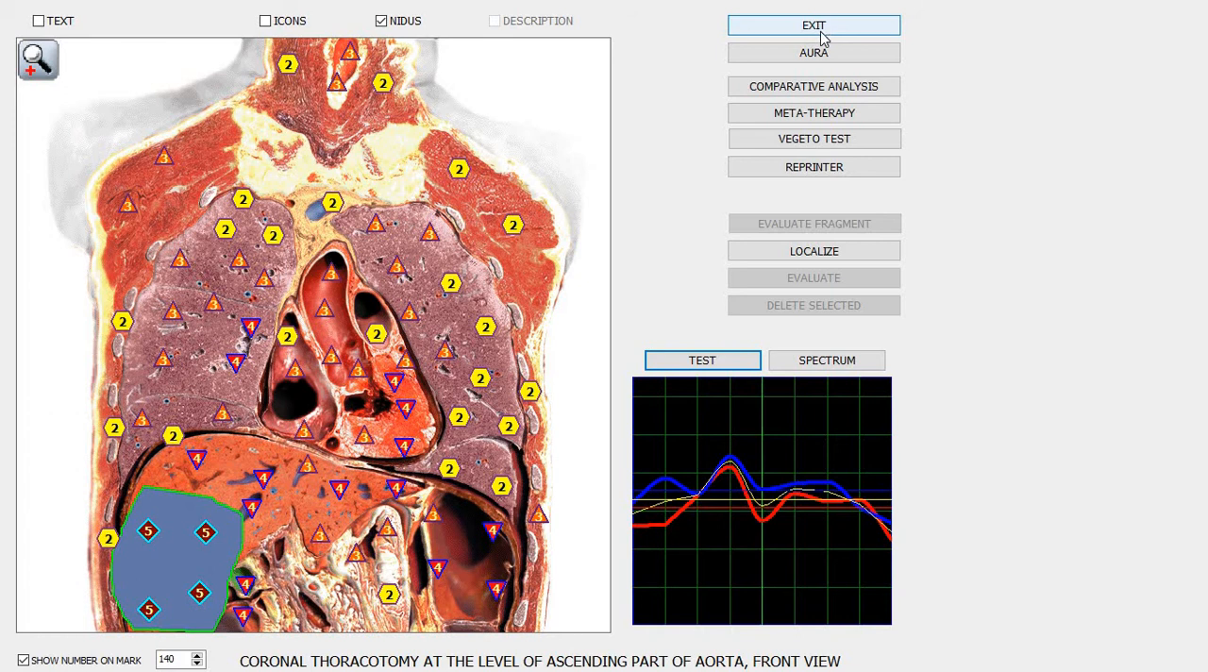
left_click(813, 85)
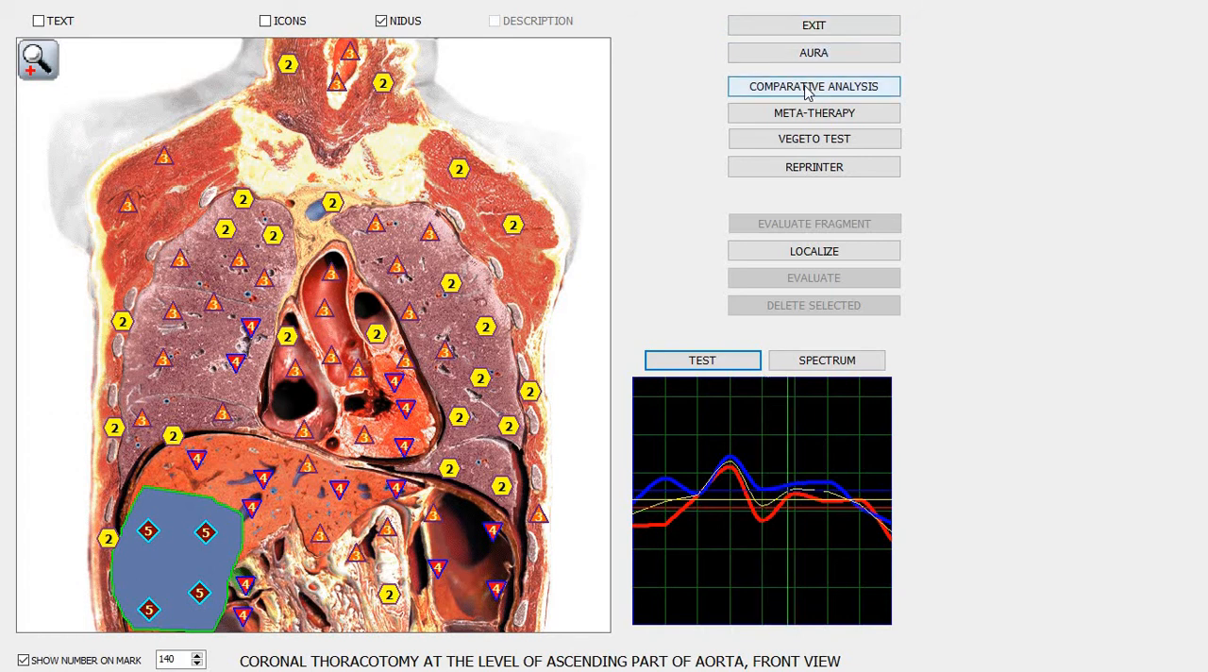
left_click(814, 85)
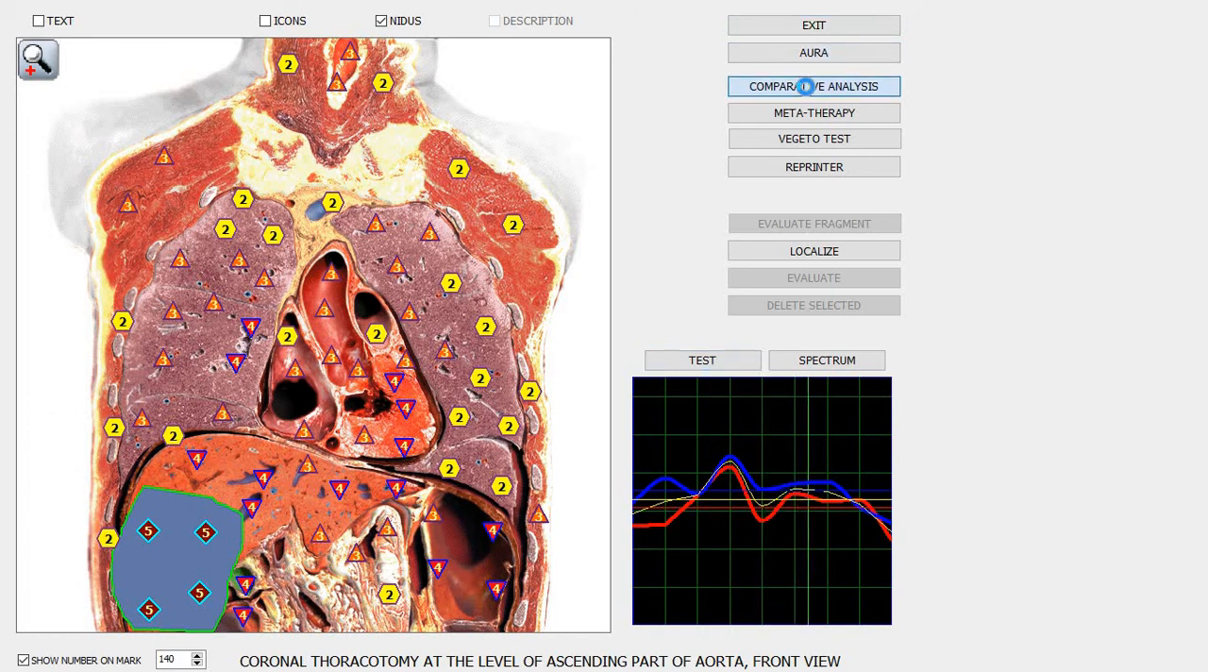
left_click(813, 86)
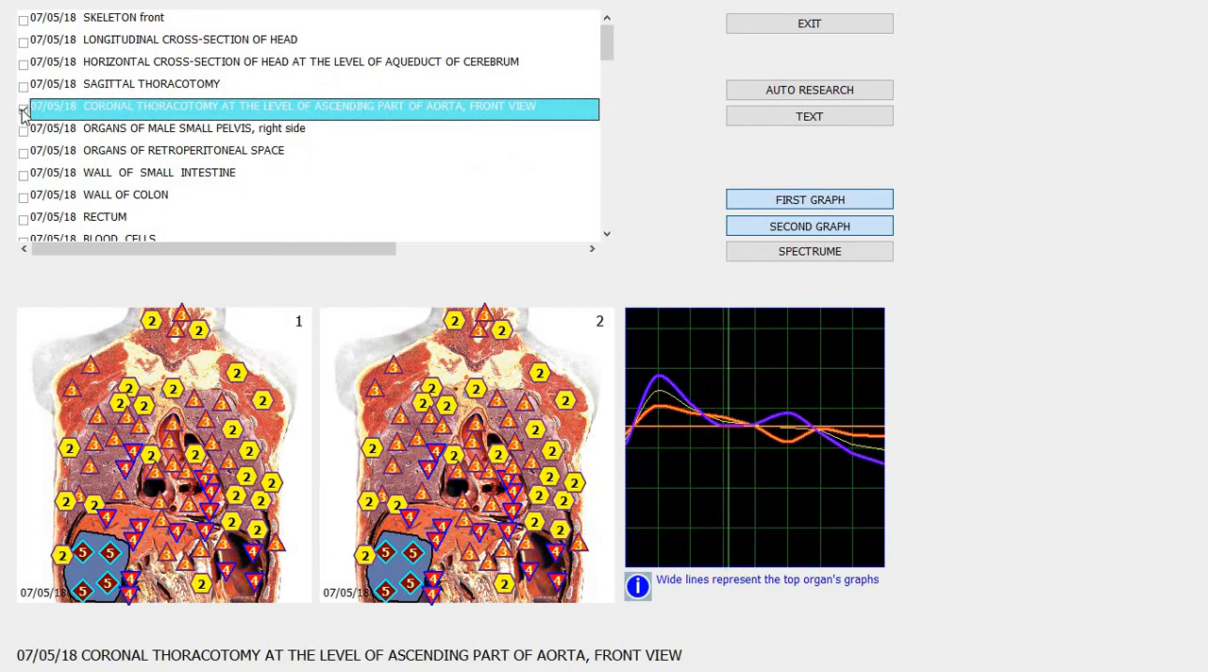
Select the coronal thoracotomy entry, then load the last Antimonum Crudum test record.
left_click(23, 110)
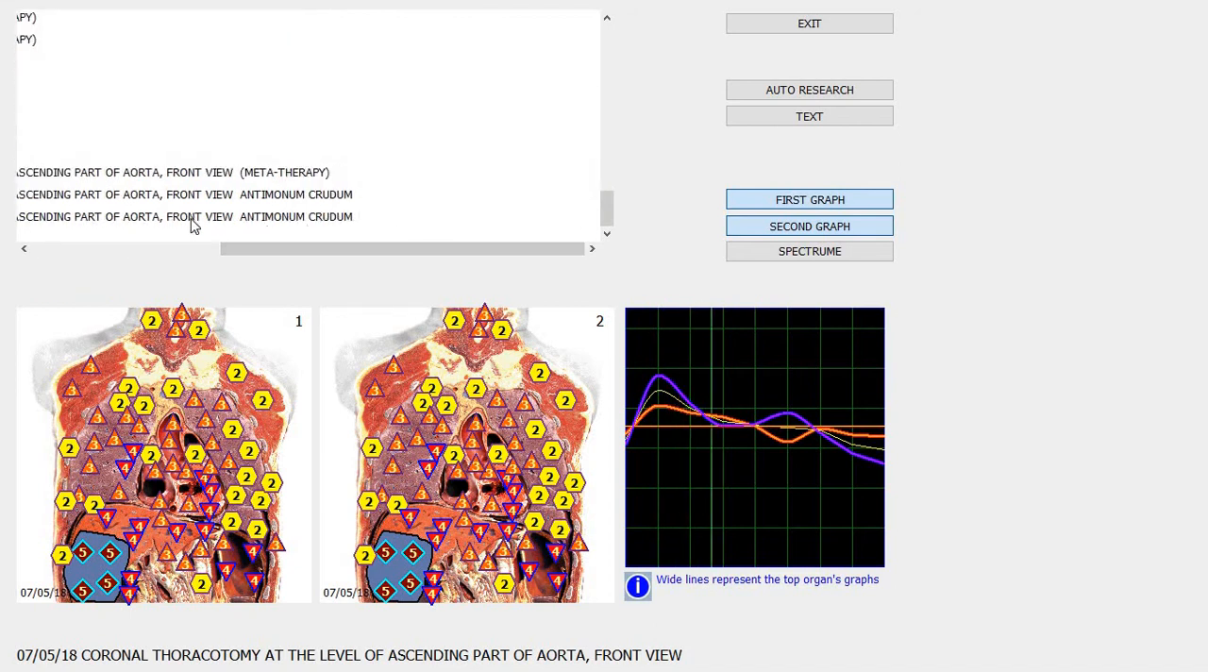
mouse_move(127, 261)
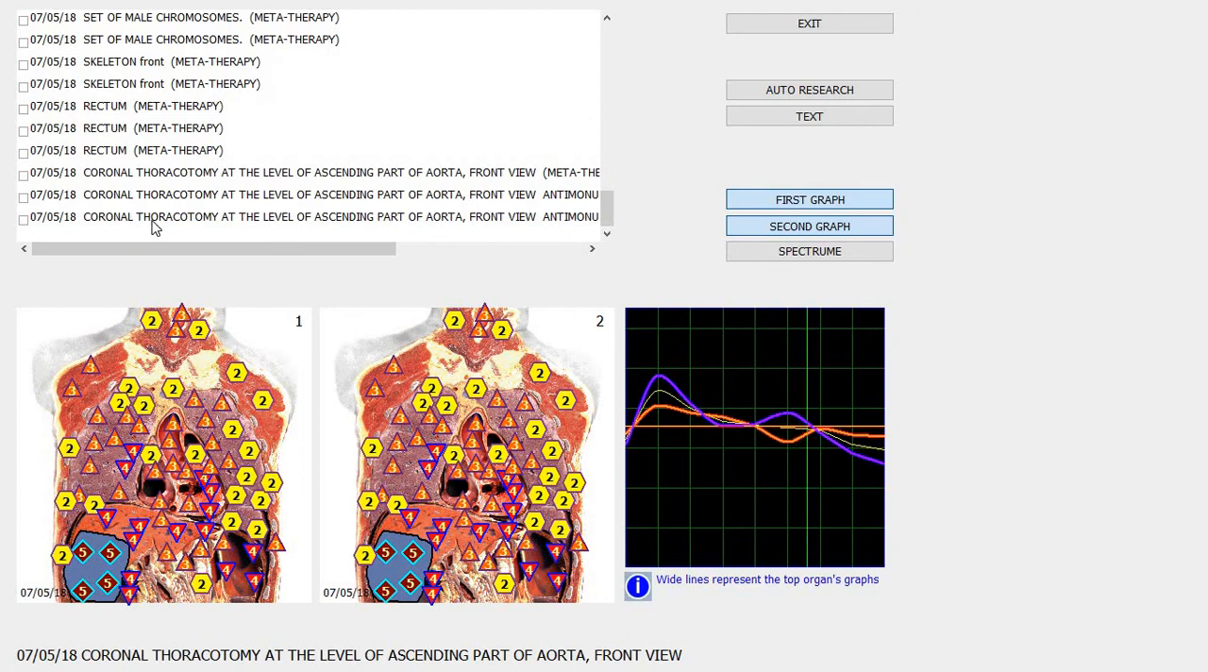
left_click(312, 216)
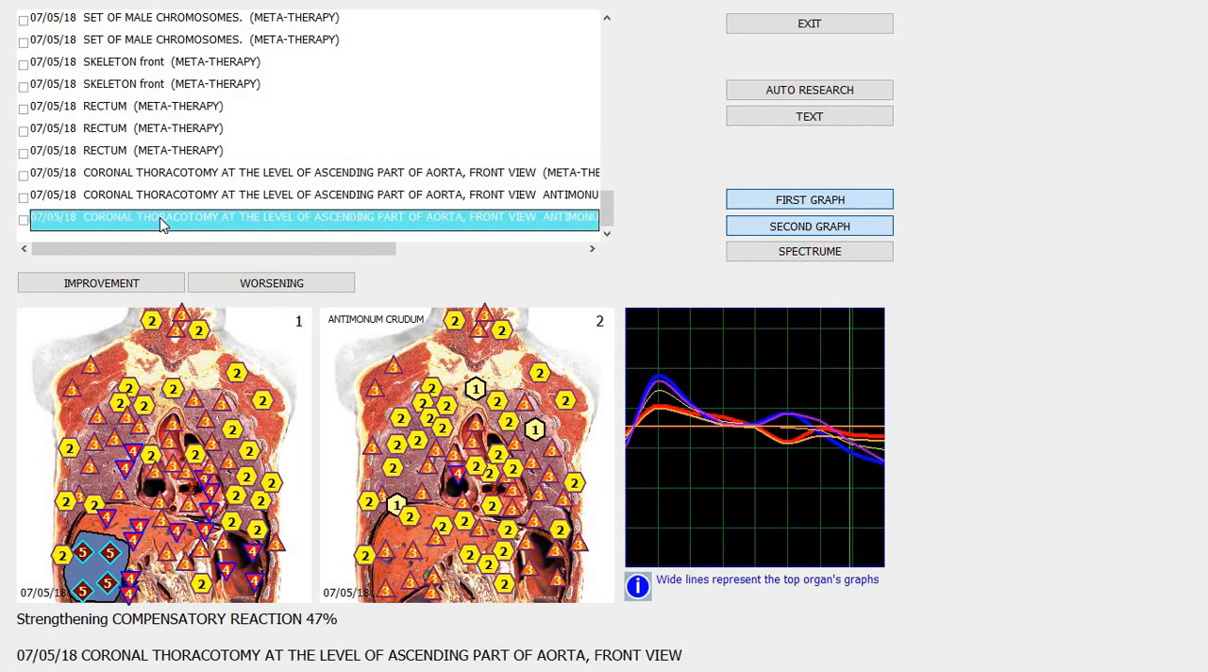
mouse_move(35, 633)
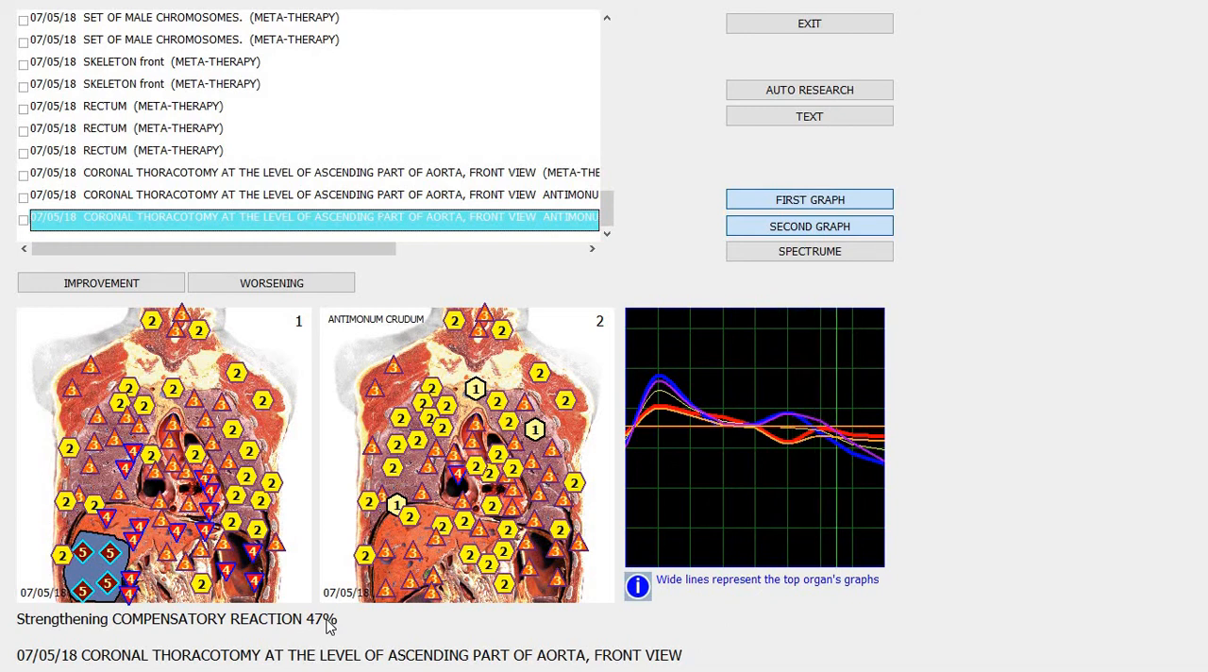
mouse_move(628, 13)
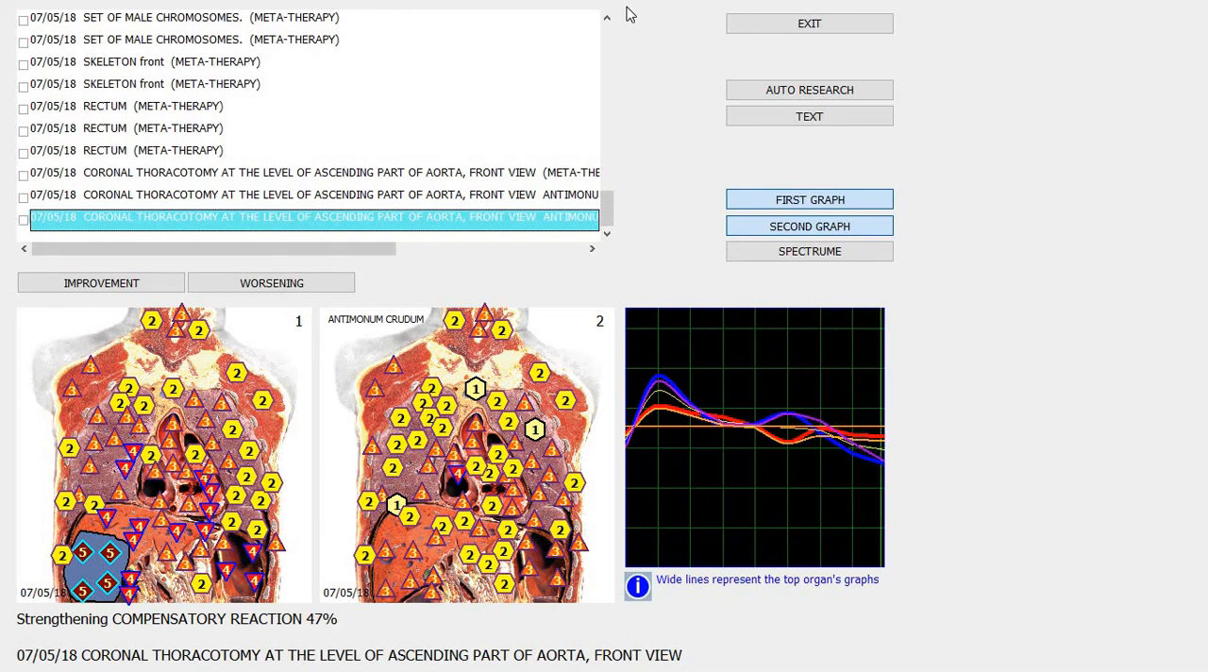
mouse_move(611, 45)
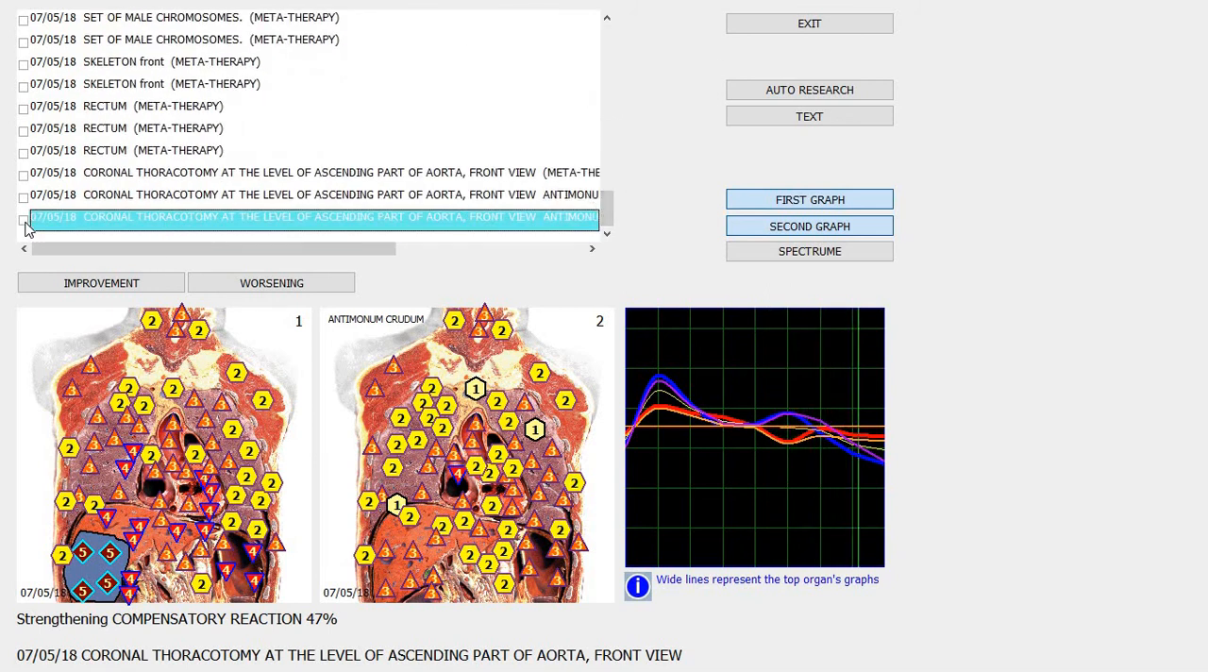
mouse_move(397, 224)
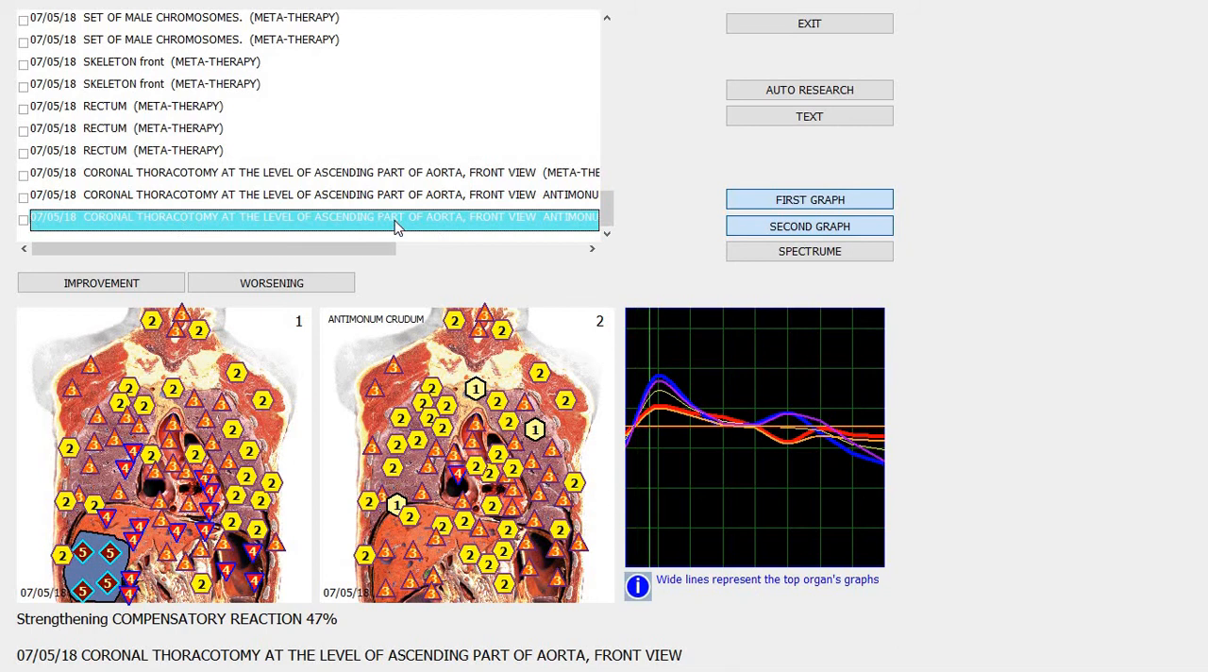
left_click(23, 219)
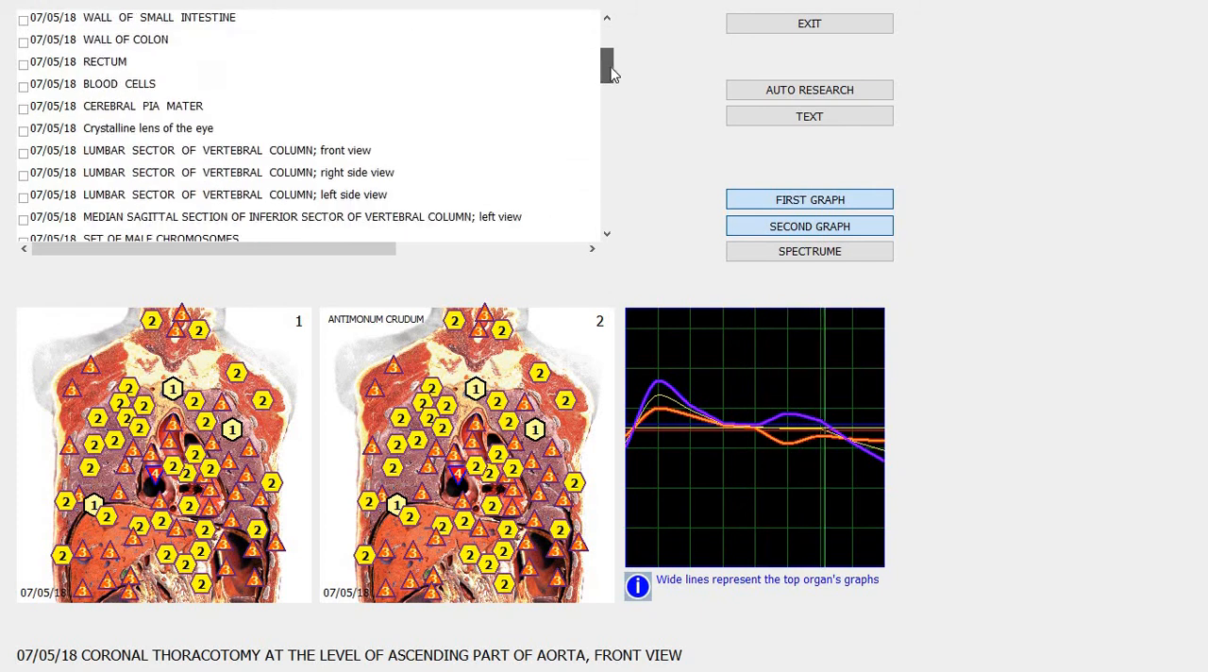
scroll("down", 3)
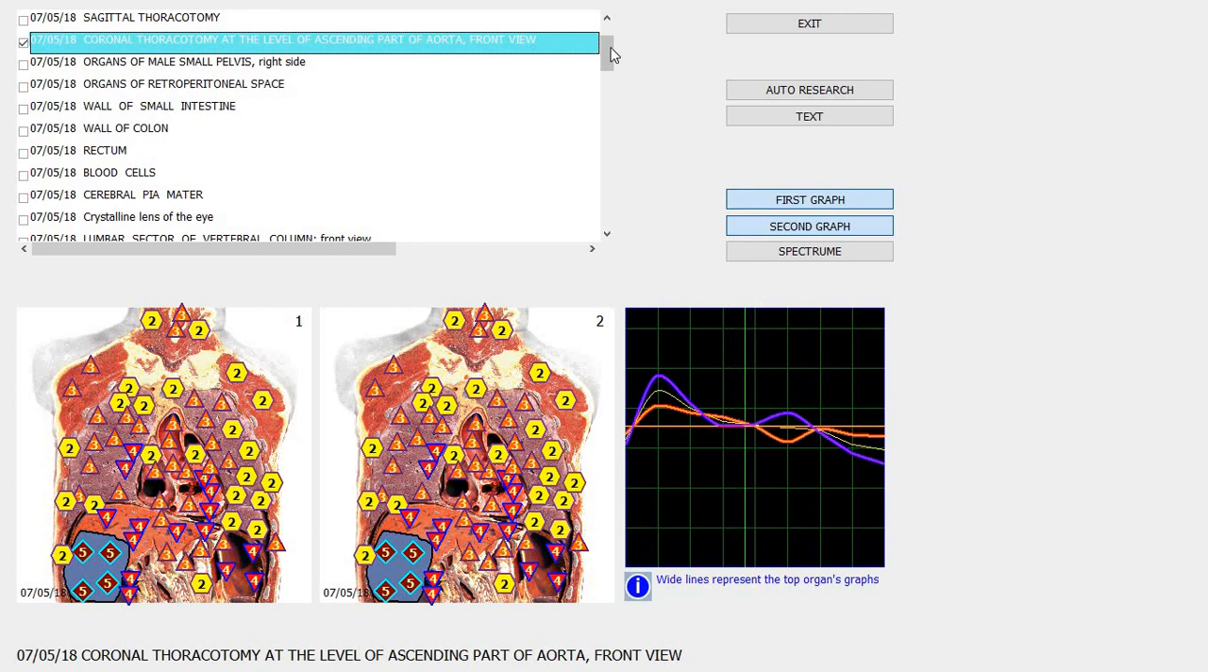
scroll("down", 3)
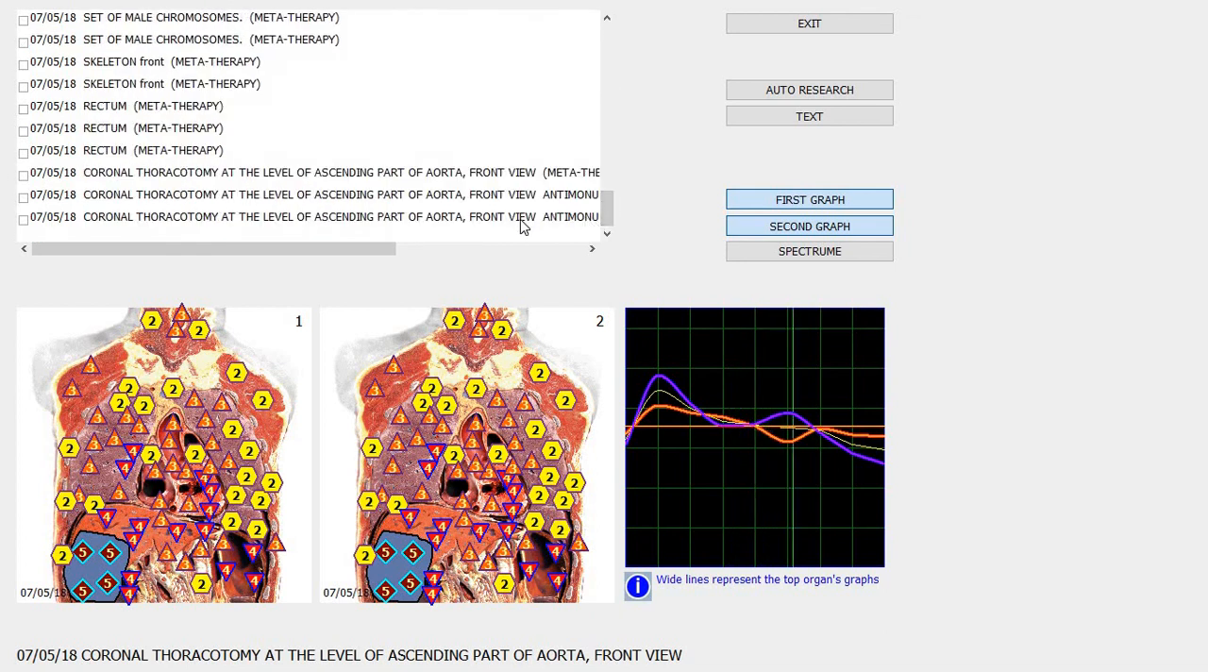
left_click(312, 216)
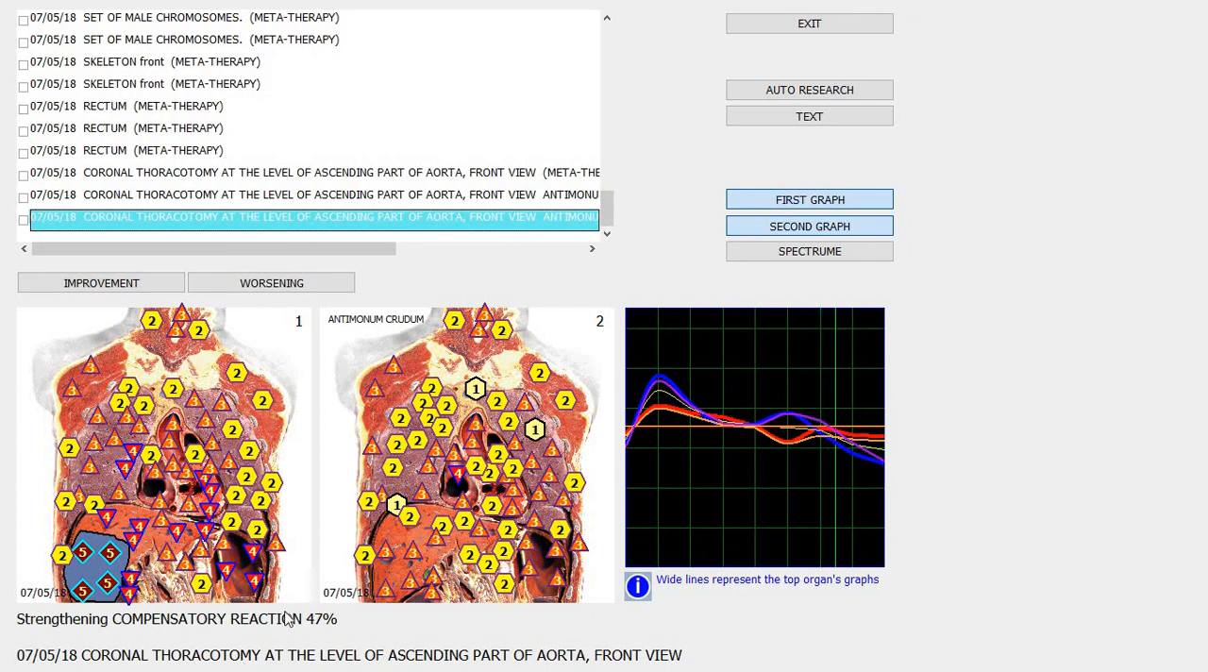
mouse_move(278, 649)
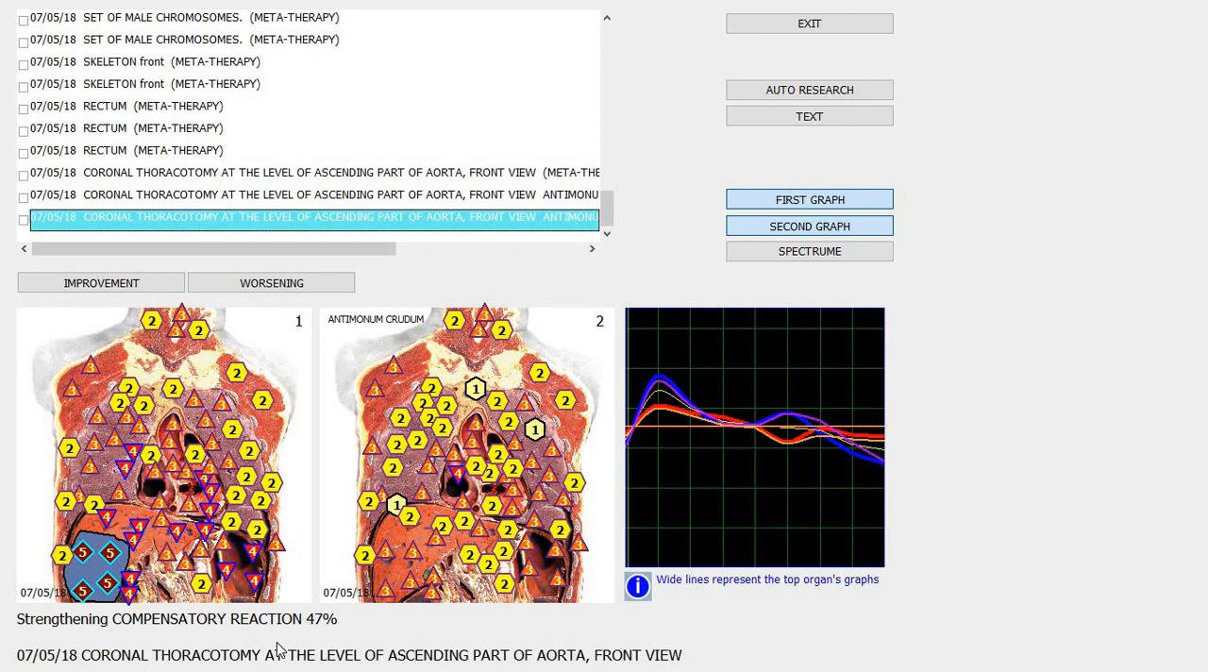
mouse_move(274, 623)
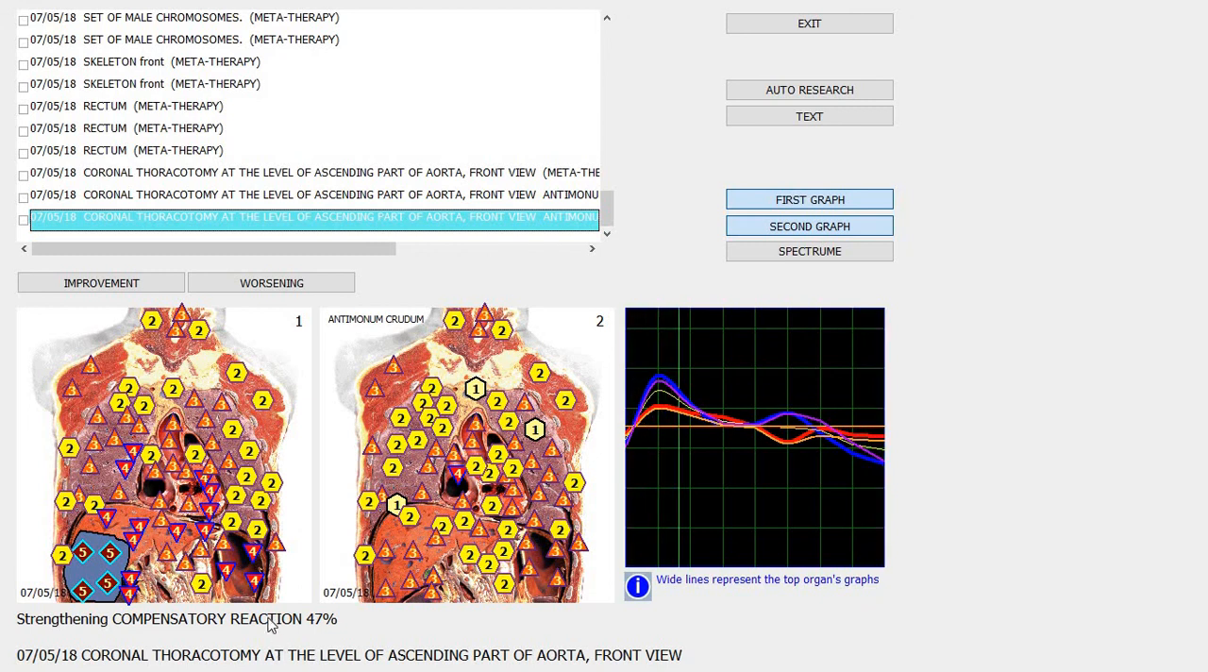